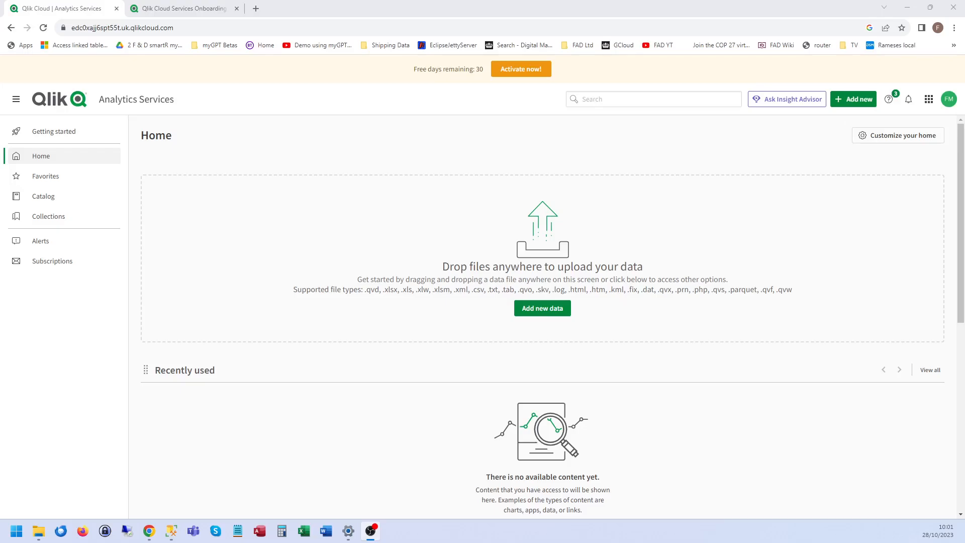
pyautogui.moveTo(570, 303)
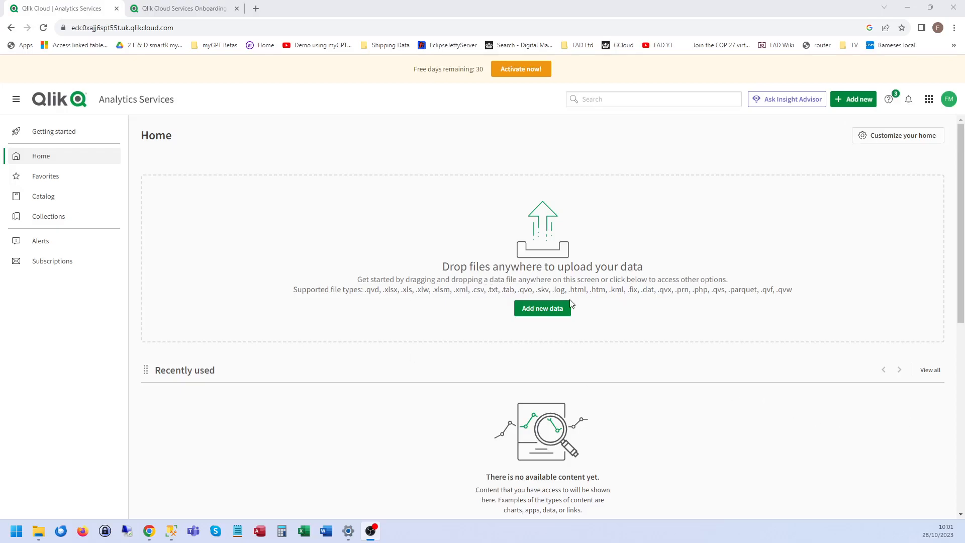
# - Start a new data connection and filter the source list to 'snow' for Snowflake
pyautogui.click(542, 308)
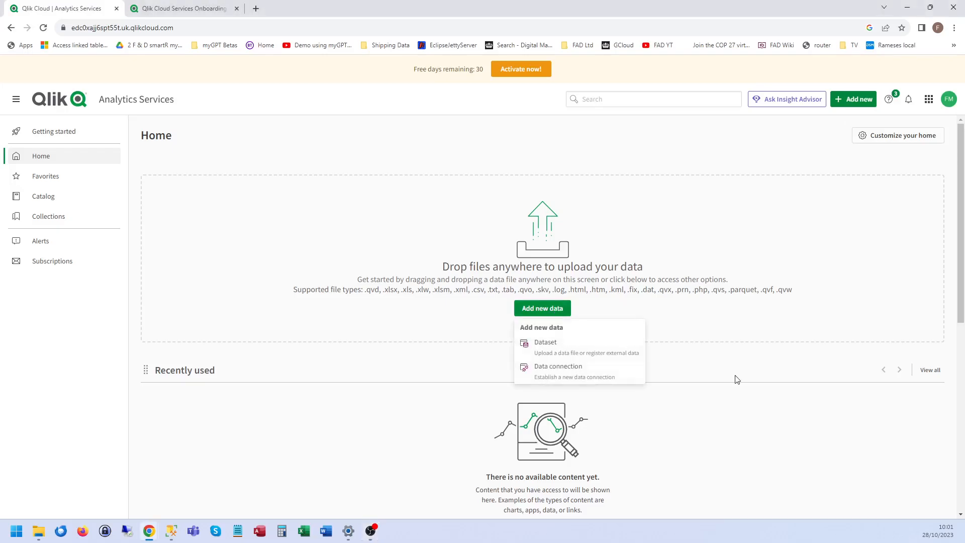
pyautogui.click(558, 366)
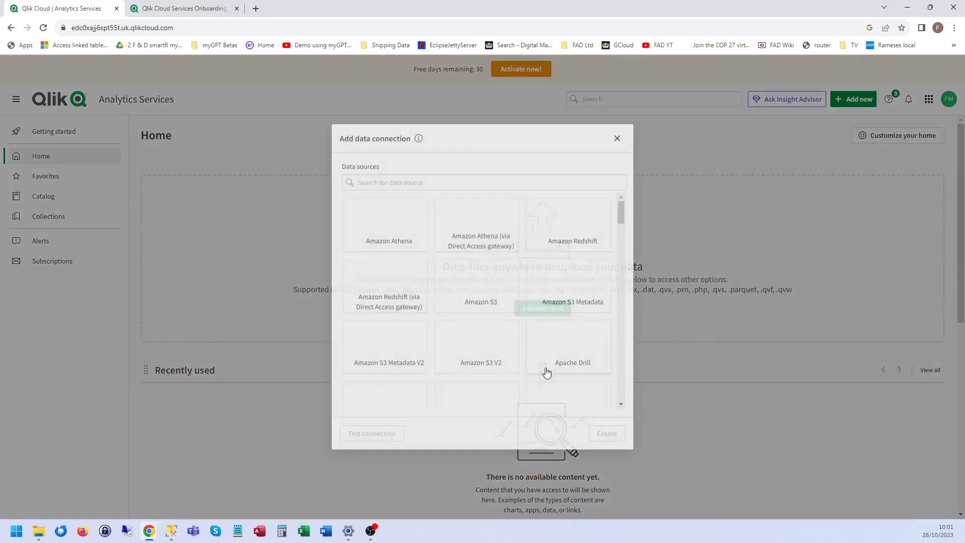
pyautogui.scroll(-3)
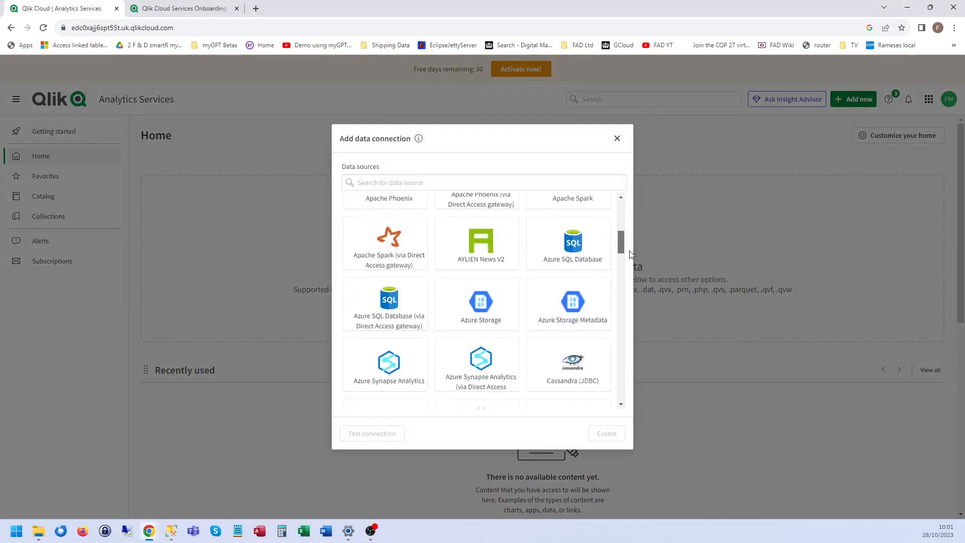
pyautogui.write('snow')
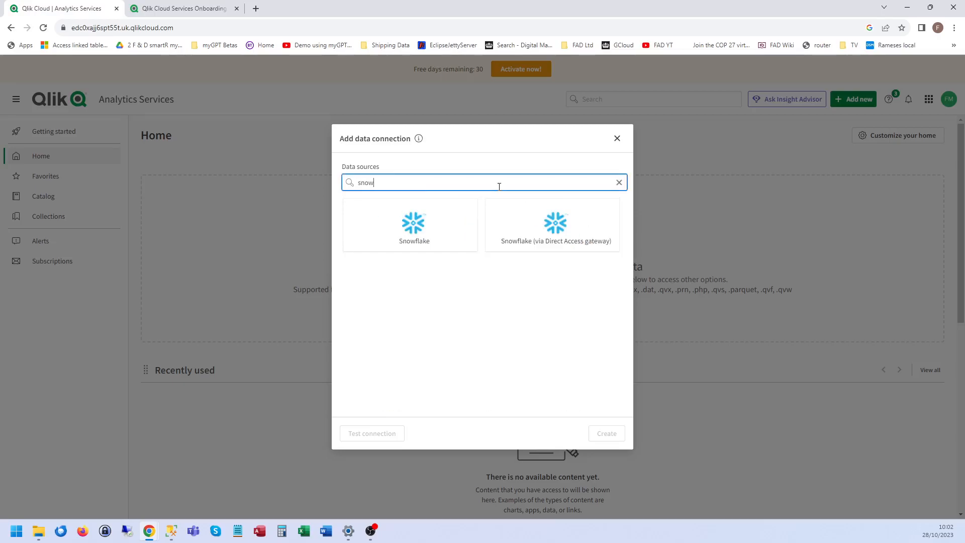
pyautogui.click(414, 224)
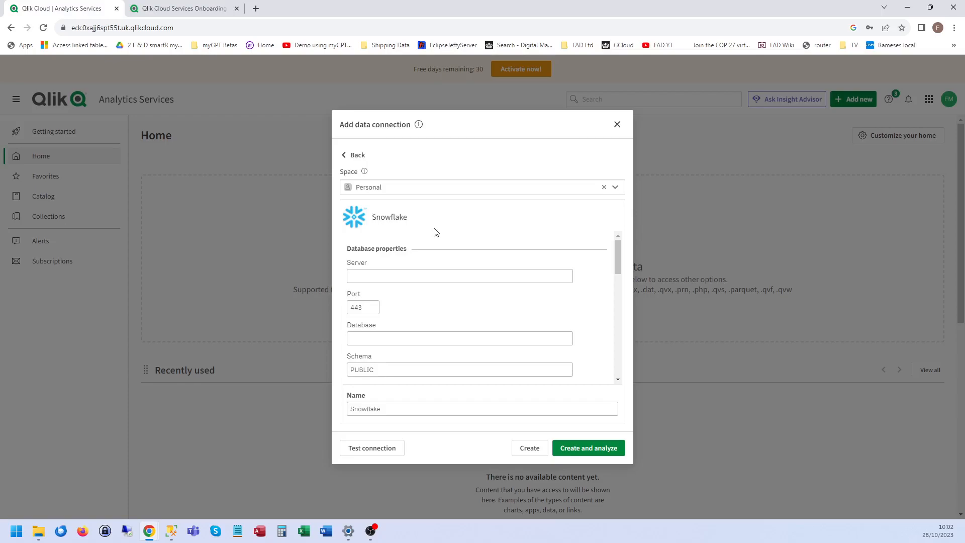
pyautogui.click(460, 275)
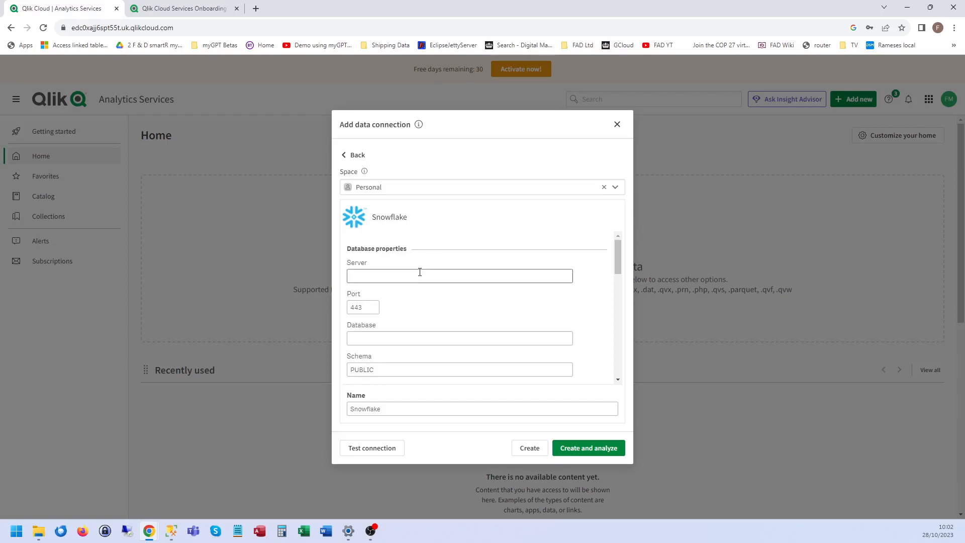
pyautogui.click(459, 276)
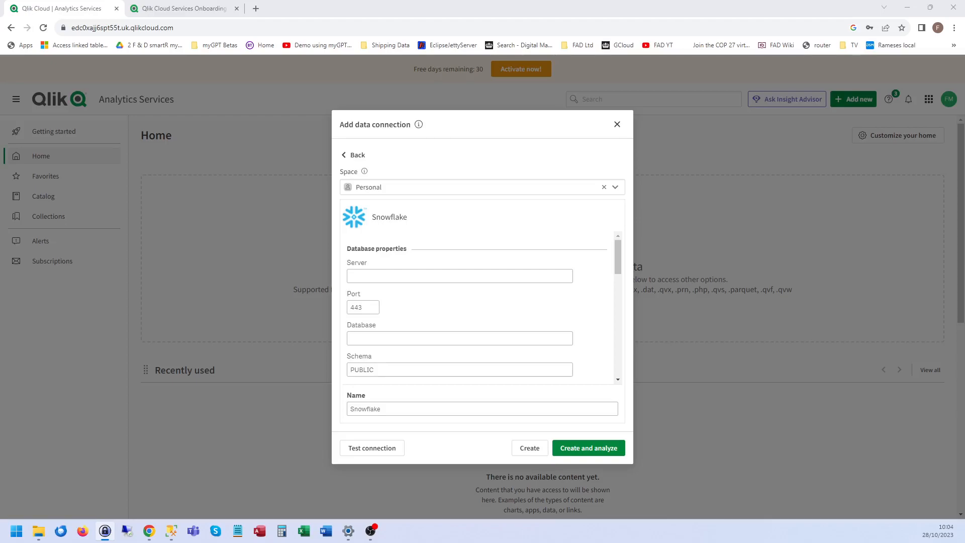
pyautogui.moveTo(361, 257)
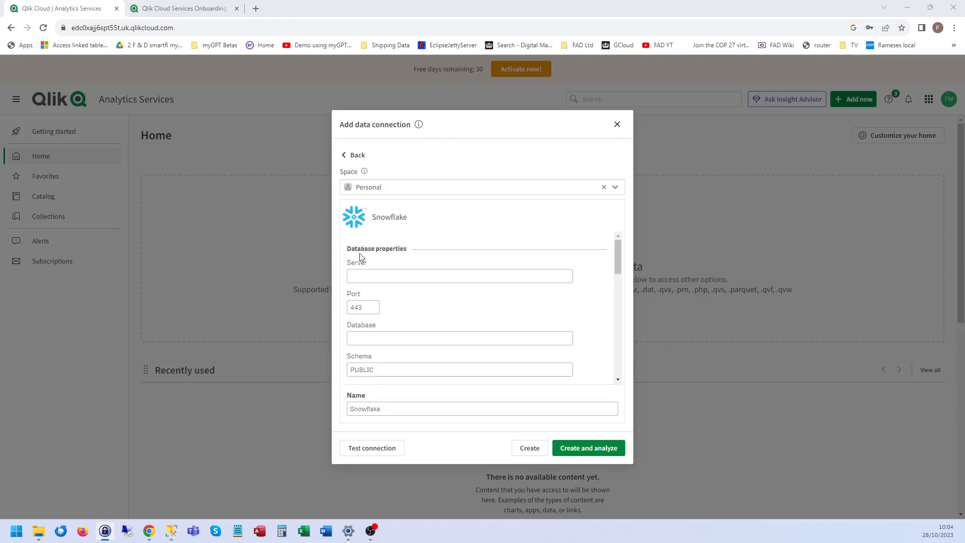
pyautogui.write('https://sq16204.uk-south.azure.snowflakecomputing.com')
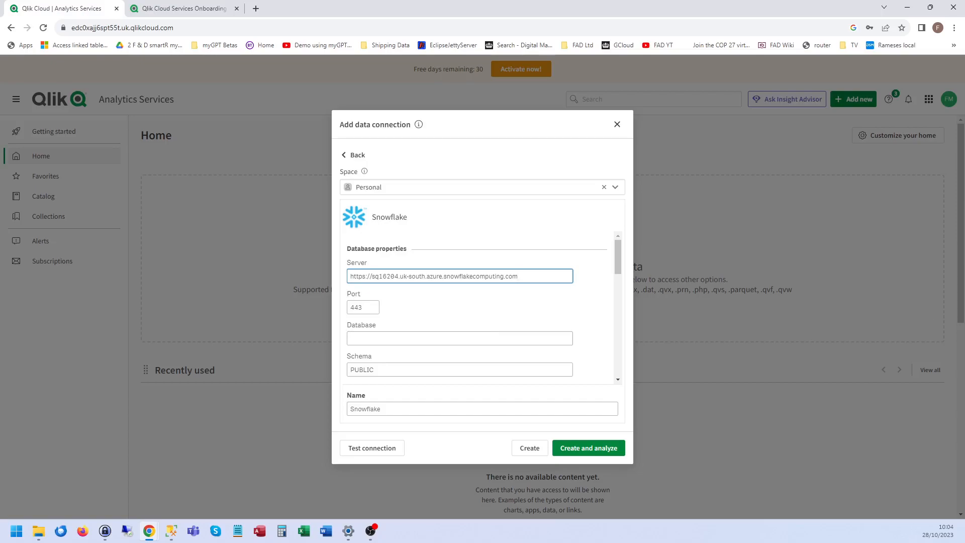
pyautogui.click(459, 337)
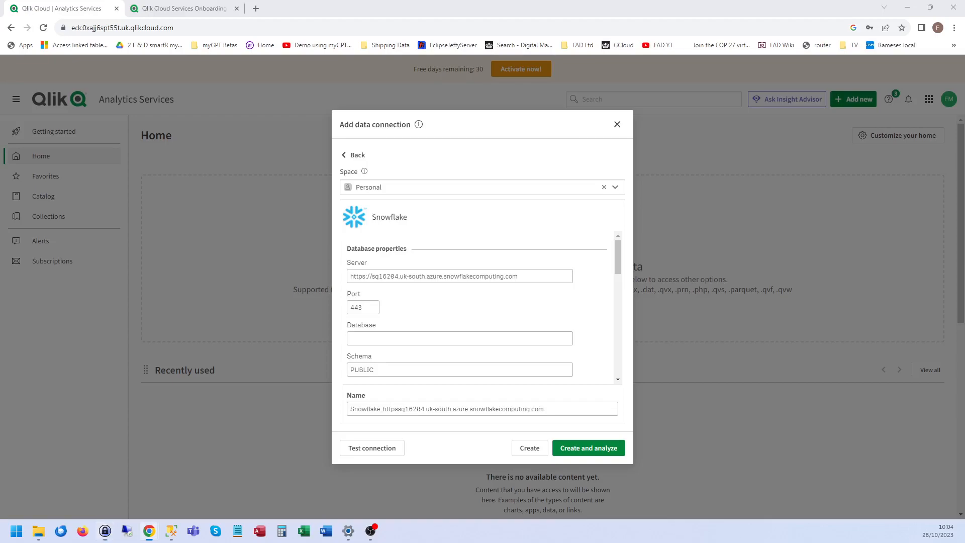
# - Enter FAD_SHARE_ALL_VIEWS as the Database
pyautogui.click(458, 337)
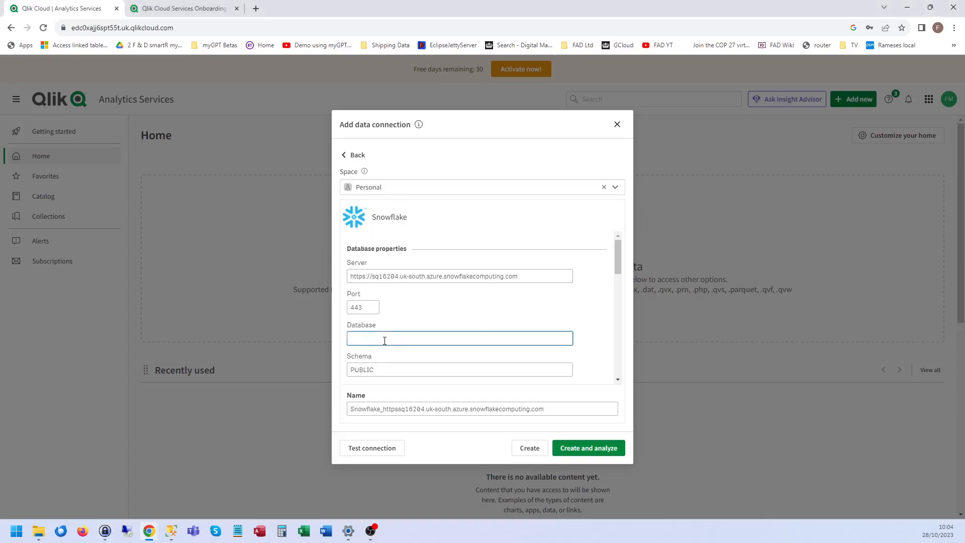
pyautogui.write('FAD_SHARE_A')
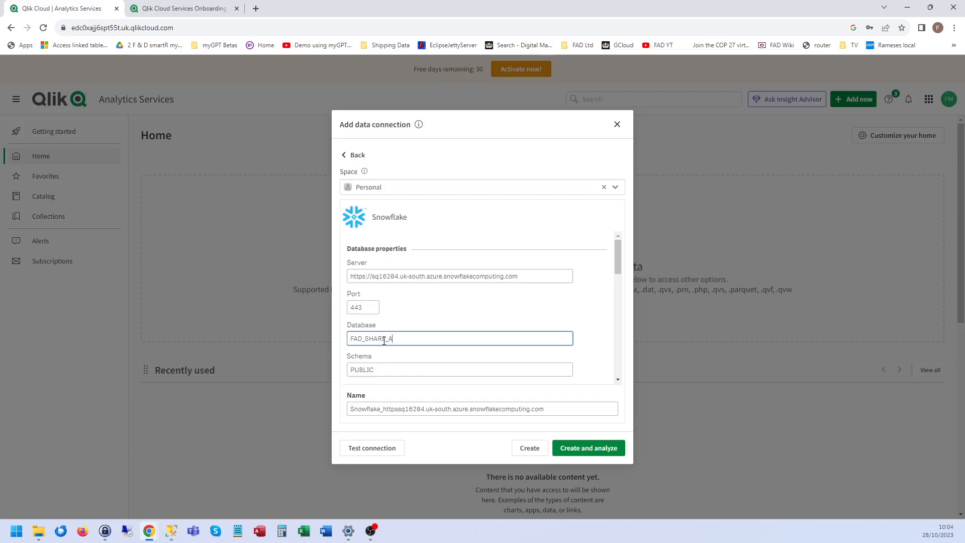
pyautogui.write('LL_VIEWS')
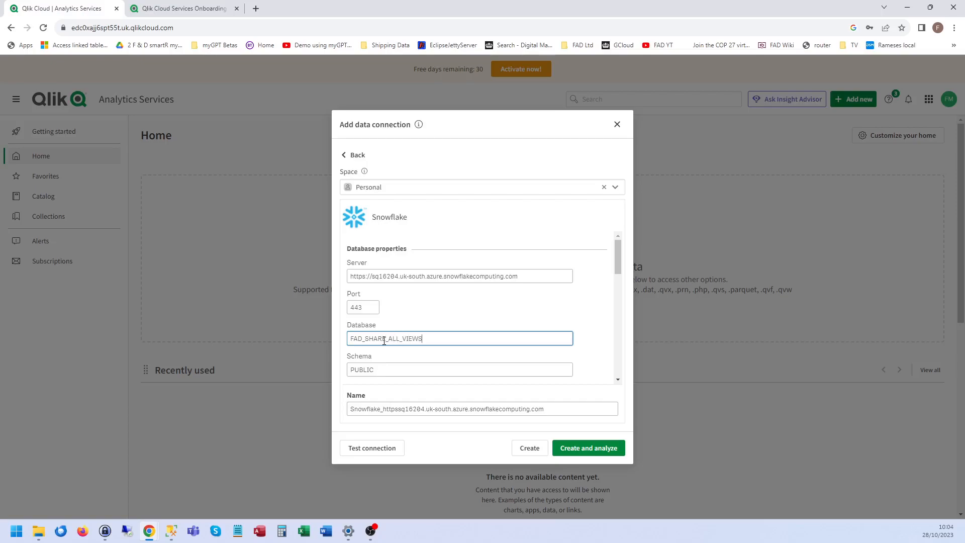
# - Set Warehouse to FAD_WH and Role to ACCOUNTADMIN
pyautogui.scroll(-3)
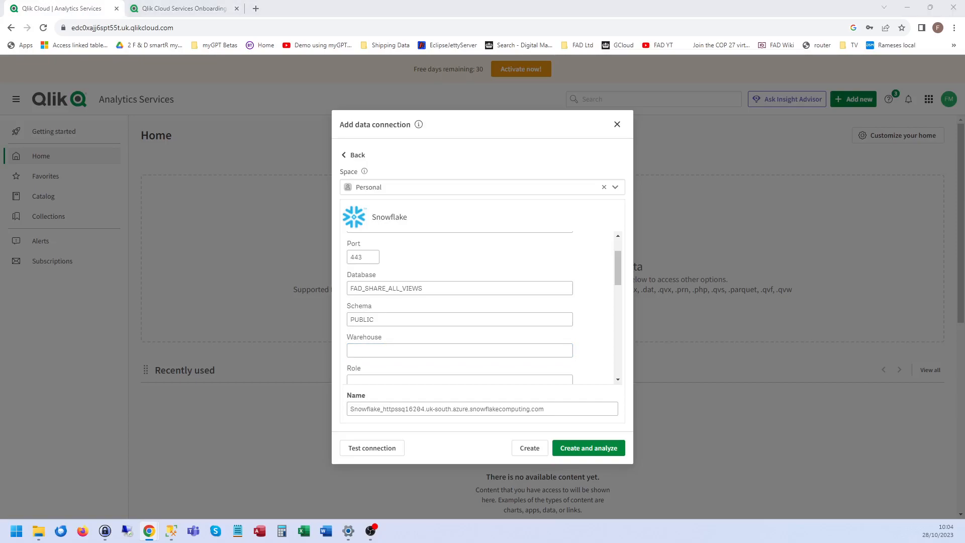
pyautogui.click(459, 350)
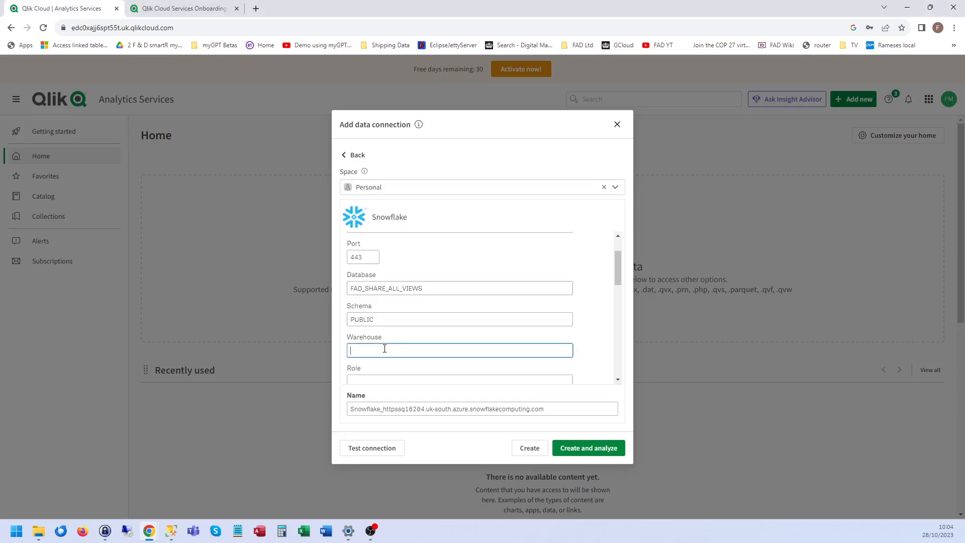
pyautogui.write('FAD_WH')
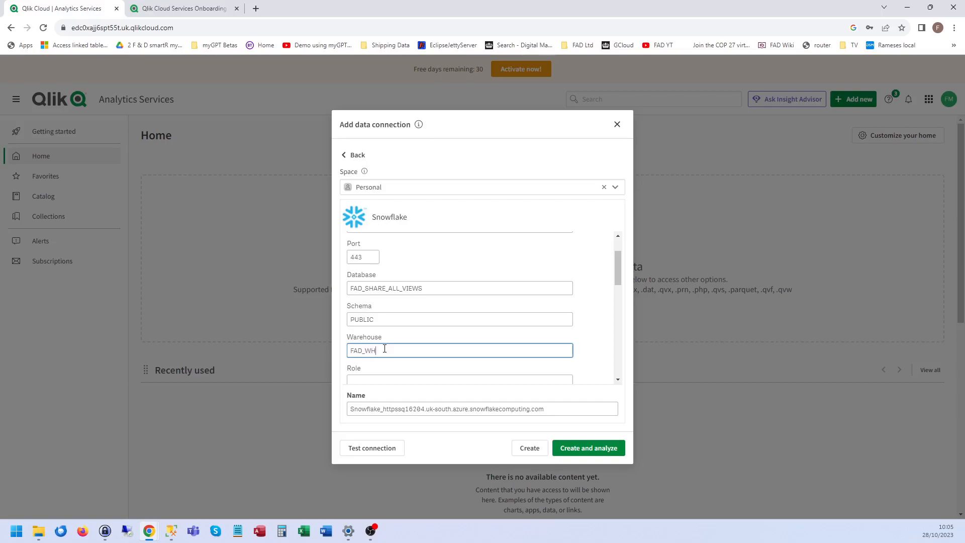
pyautogui.scroll(-3)
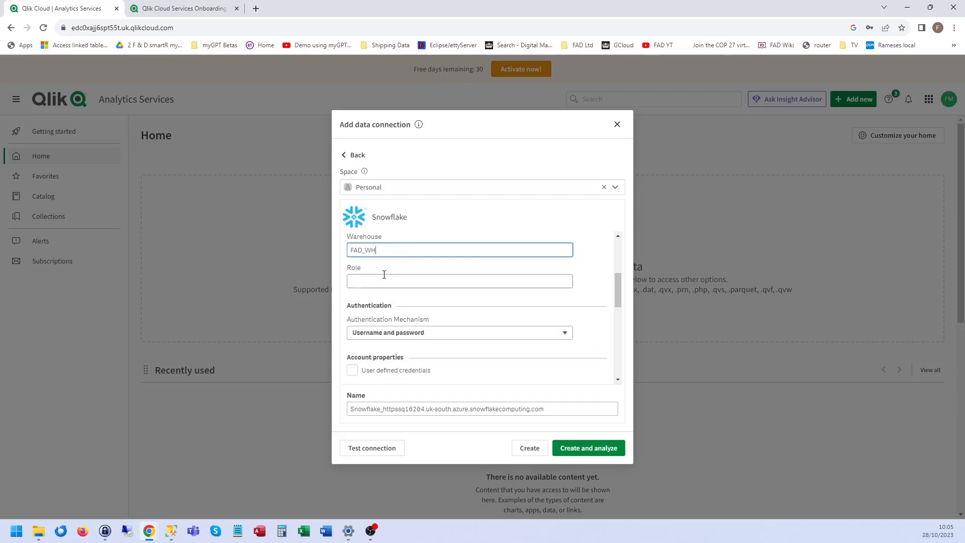
pyautogui.click(459, 280)
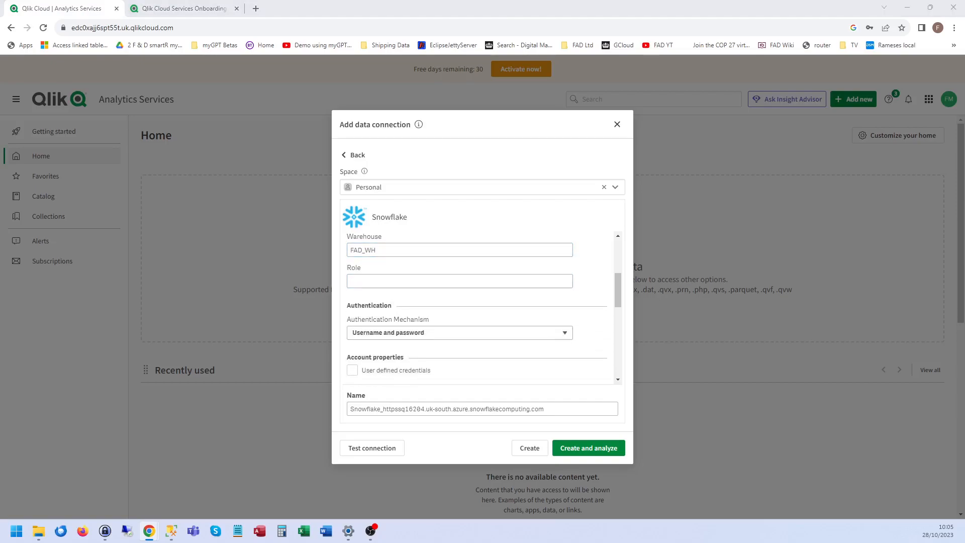
pyautogui.click(459, 281)
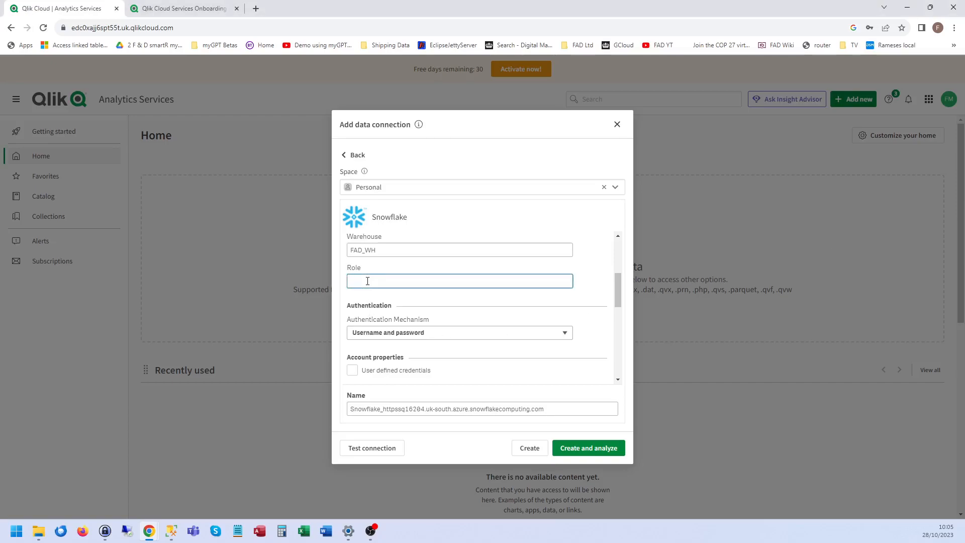
pyautogui.write('ACCOUNTADMIN')
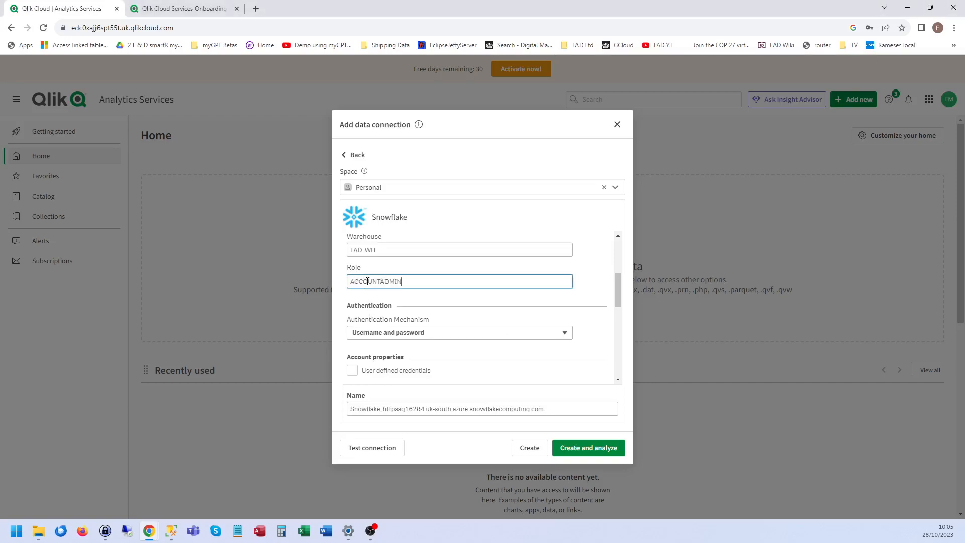
# - Fill the credentials with user snowflakefad8 and its password
pyautogui.scroll(-3)
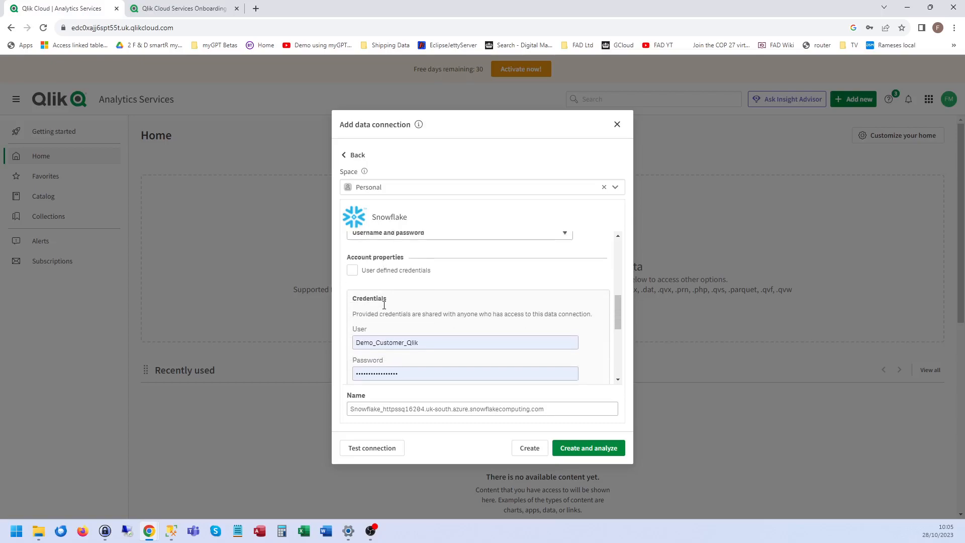
pyautogui.scroll(-3)
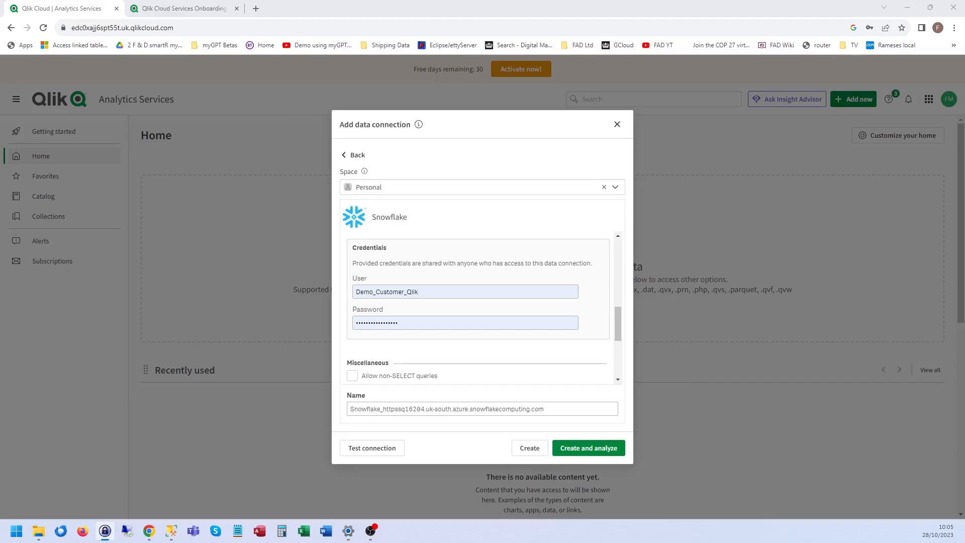
pyautogui.write('snowflakefad8')
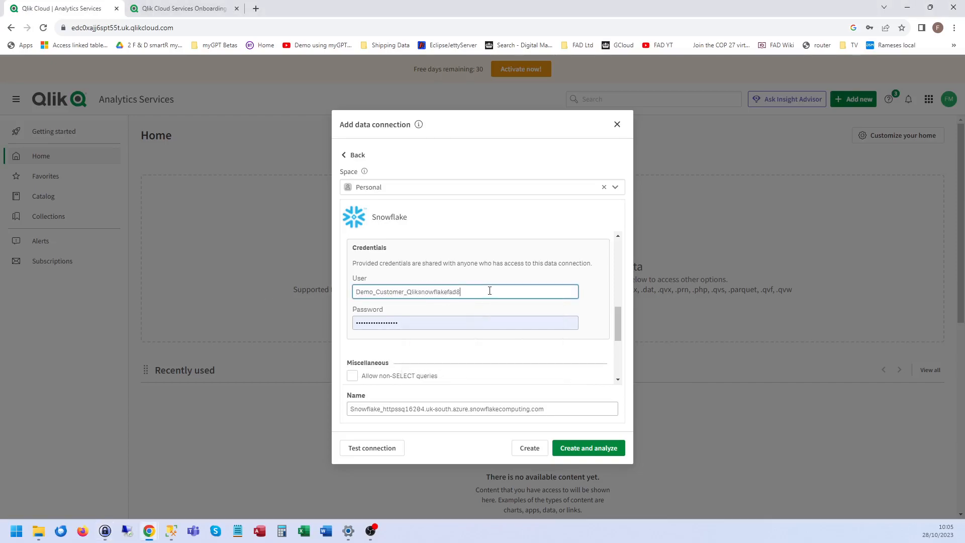
pyautogui.write('snowflakefad8')
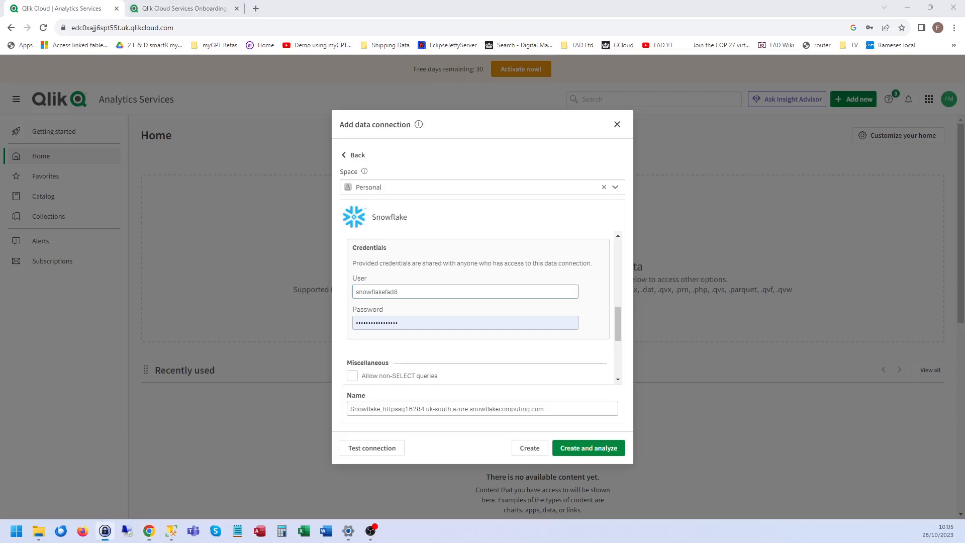
pyautogui.click(465, 323)
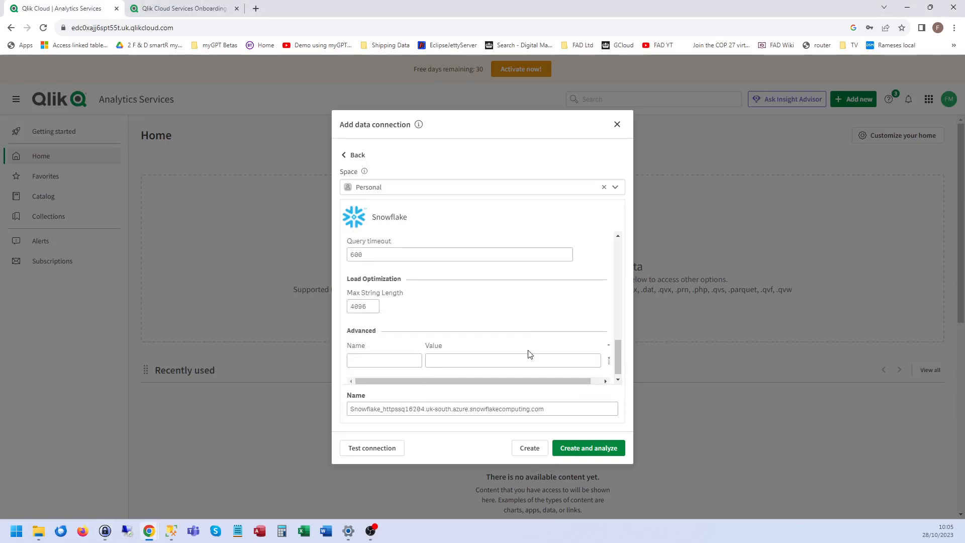
# - Test the connection twice, dismissing the invalid server name format errors
pyautogui.click(371, 447)
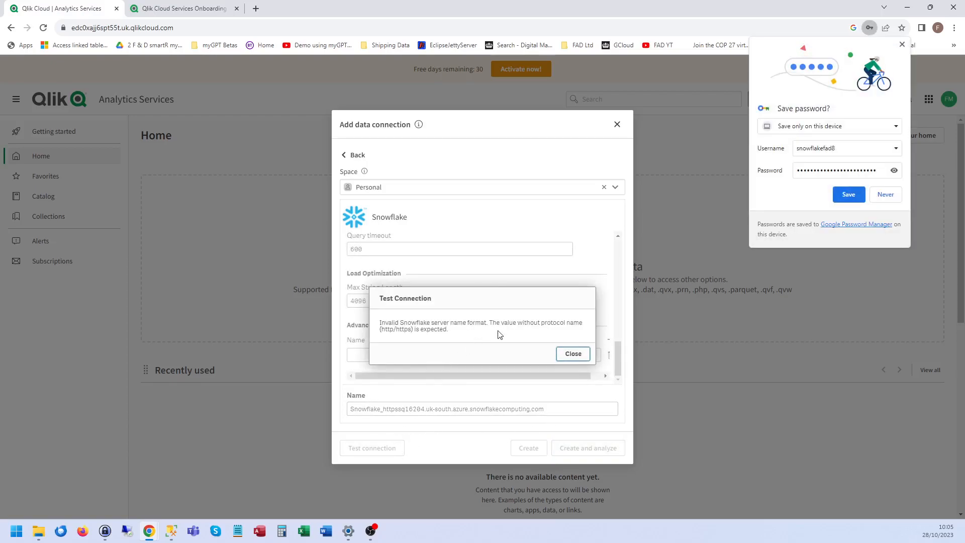
pyautogui.moveTo(471, 342)
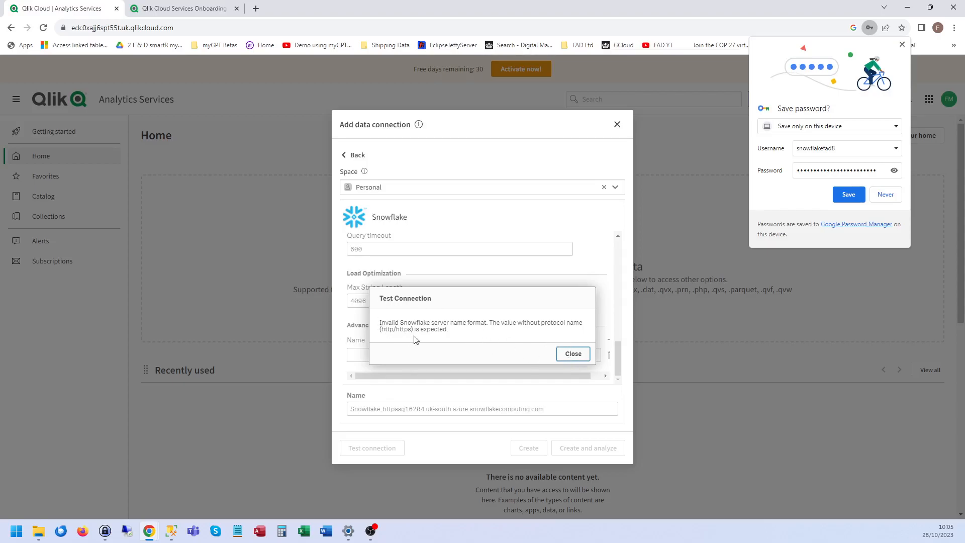
pyautogui.moveTo(515, 333)
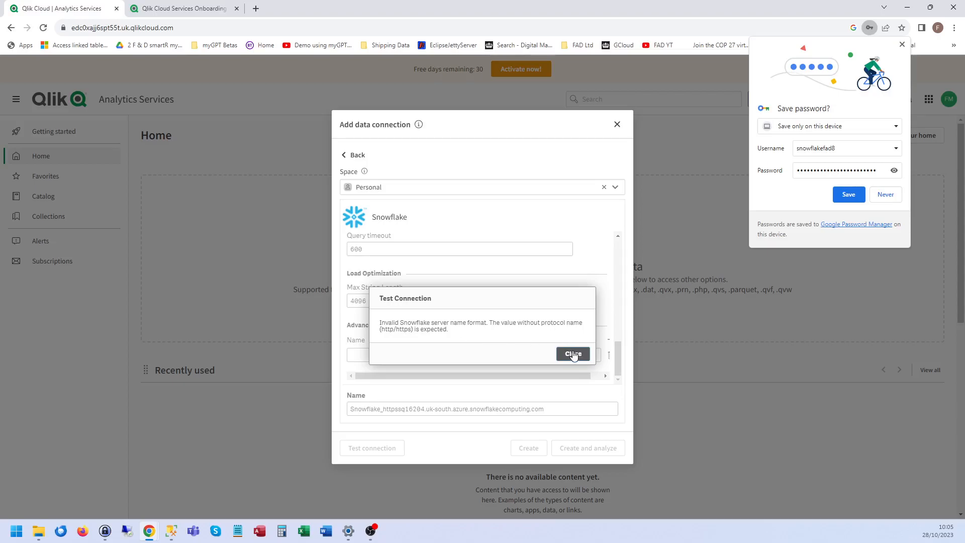
pyautogui.click(572, 354)
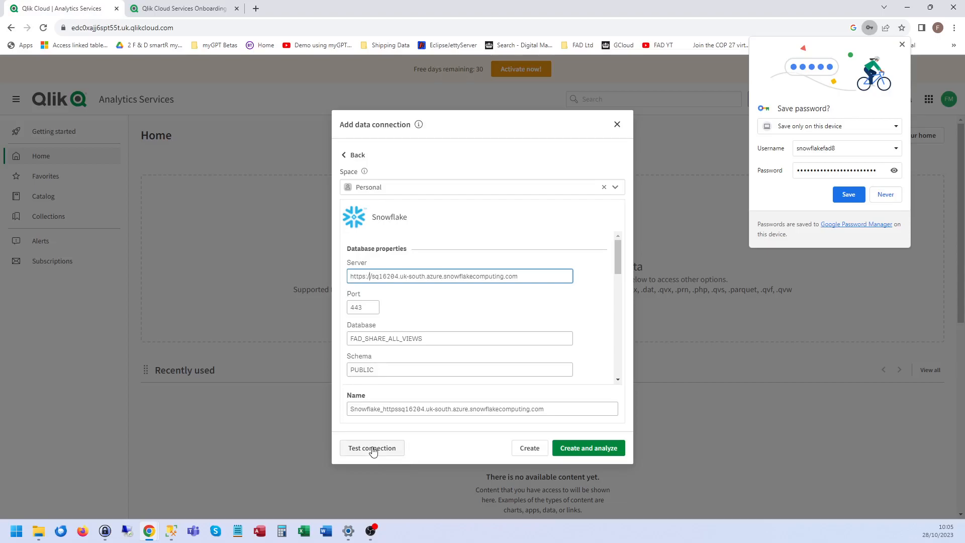
pyautogui.click(372, 447)
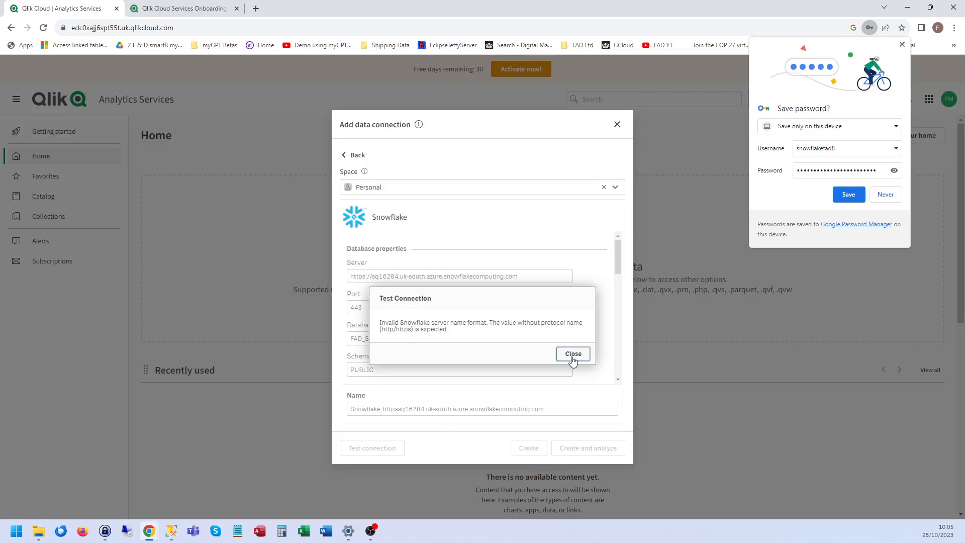
pyautogui.click(572, 353)
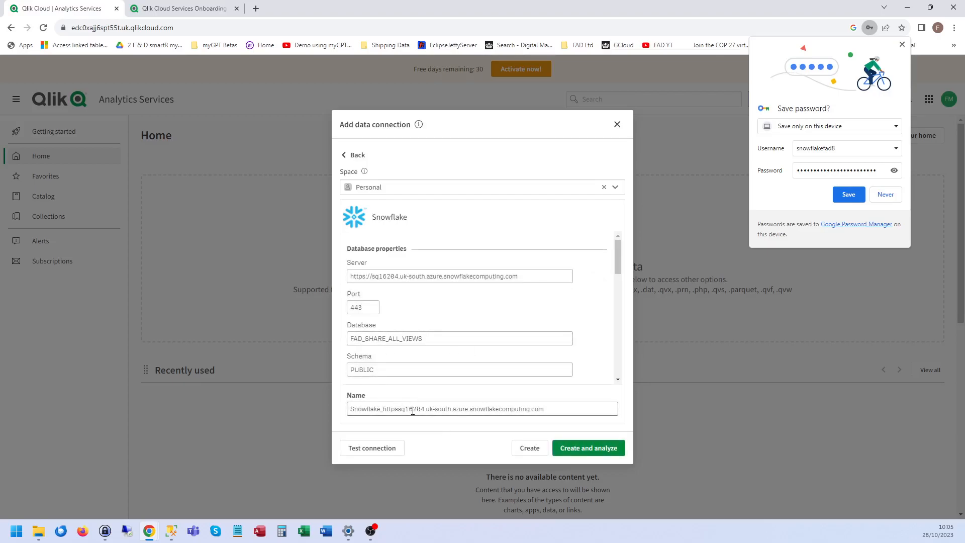
pyautogui.scroll(-3)
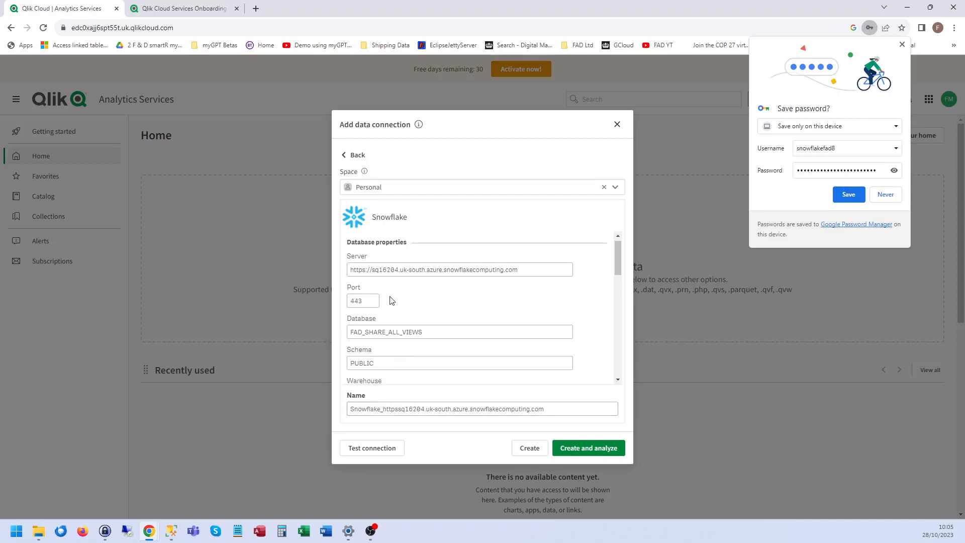
pyautogui.scroll(-3)
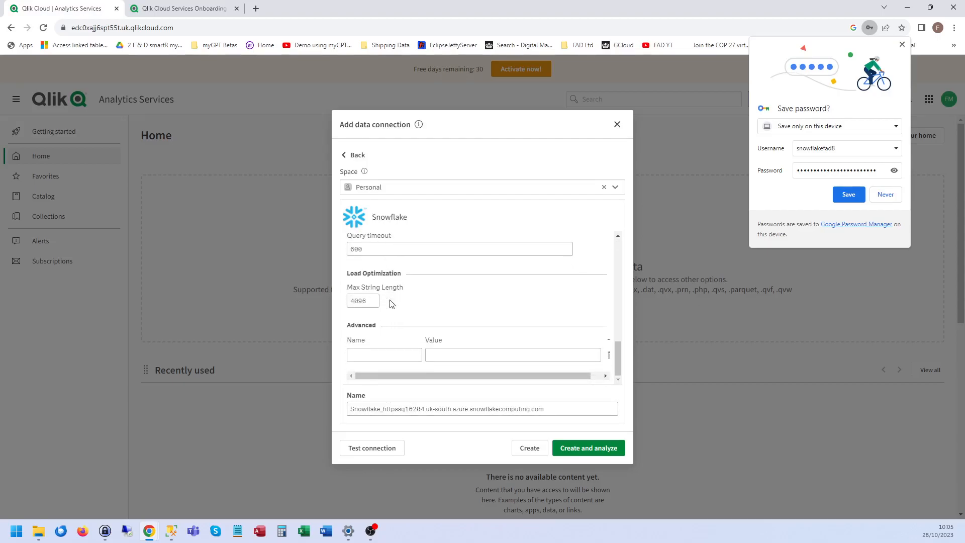
pyautogui.click(409, 409)
pyautogui.write('Snowflake_FAD')
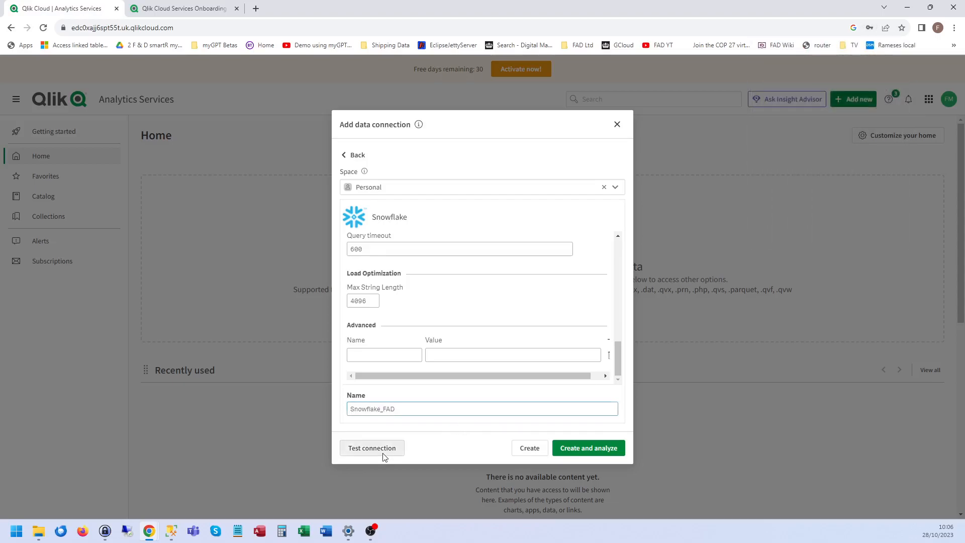
pyautogui.click(372, 448)
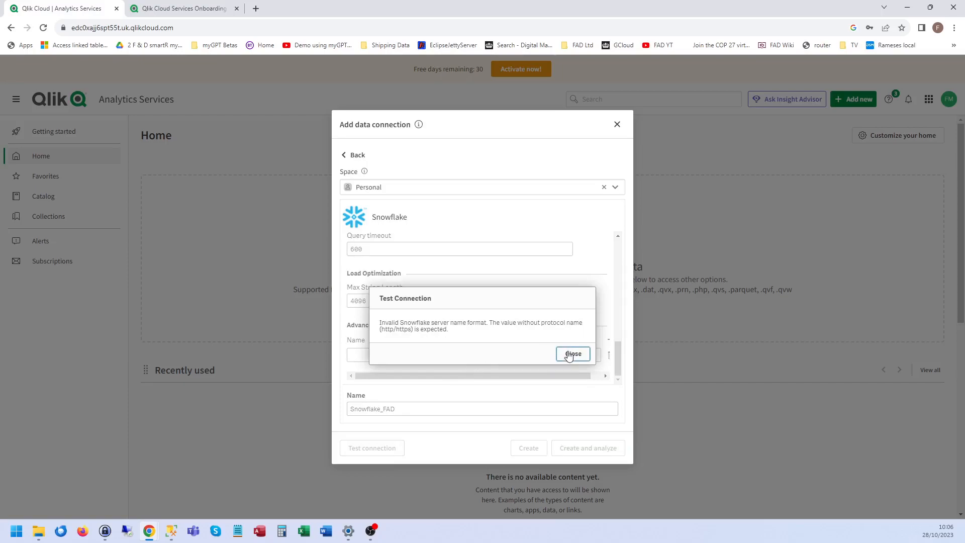
pyautogui.click(572, 354)
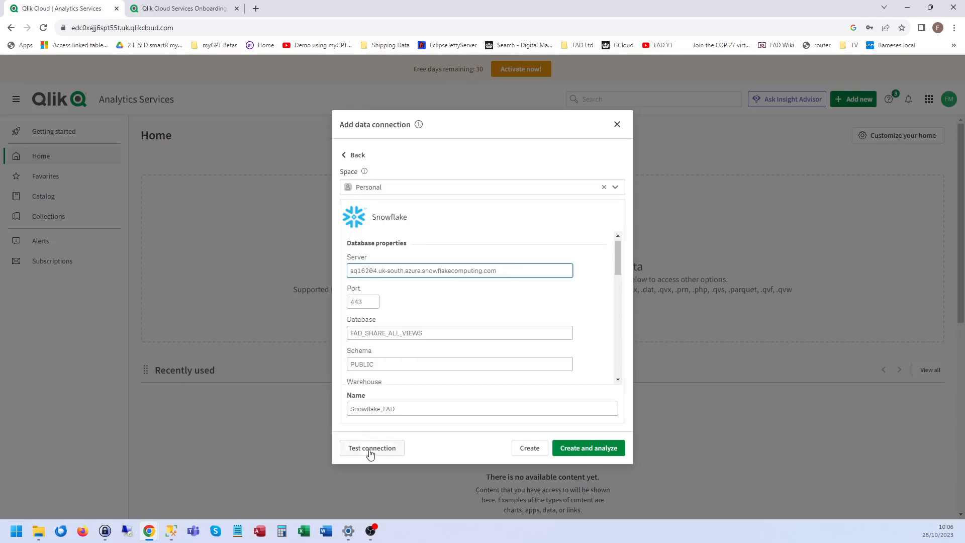
# - Test the connection again, now failing because Snowflake blocks the IP address
pyautogui.click(372, 447)
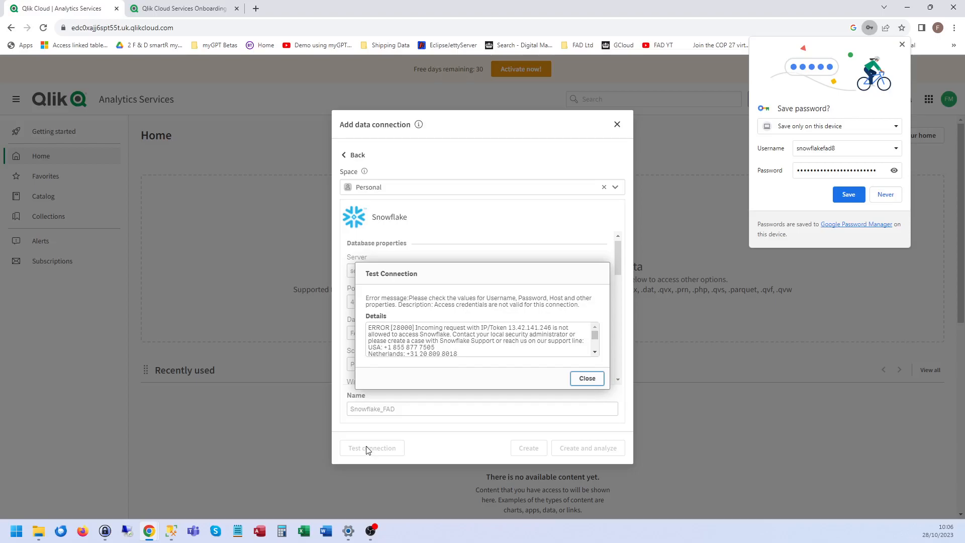
pyautogui.moveTo(499, 353)
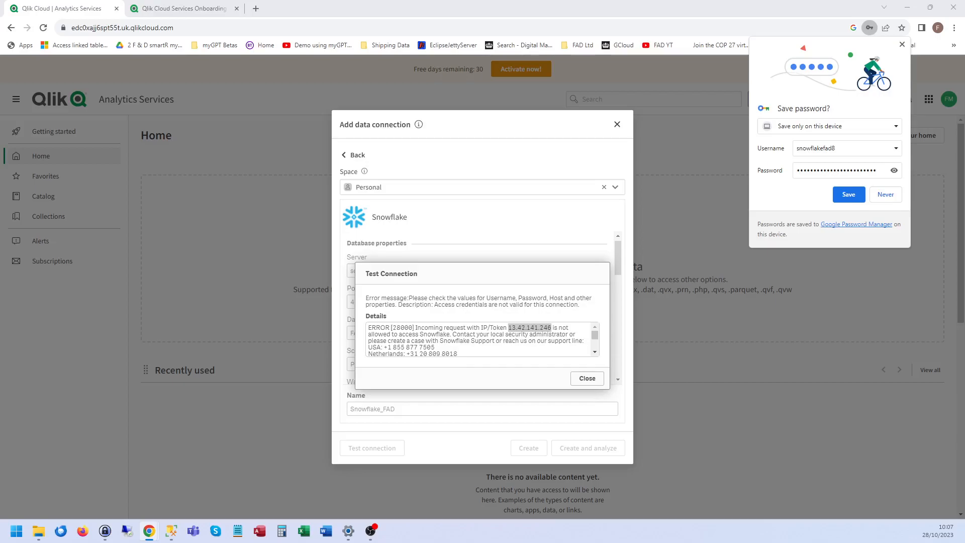
pyautogui.moveTo(562, 378)
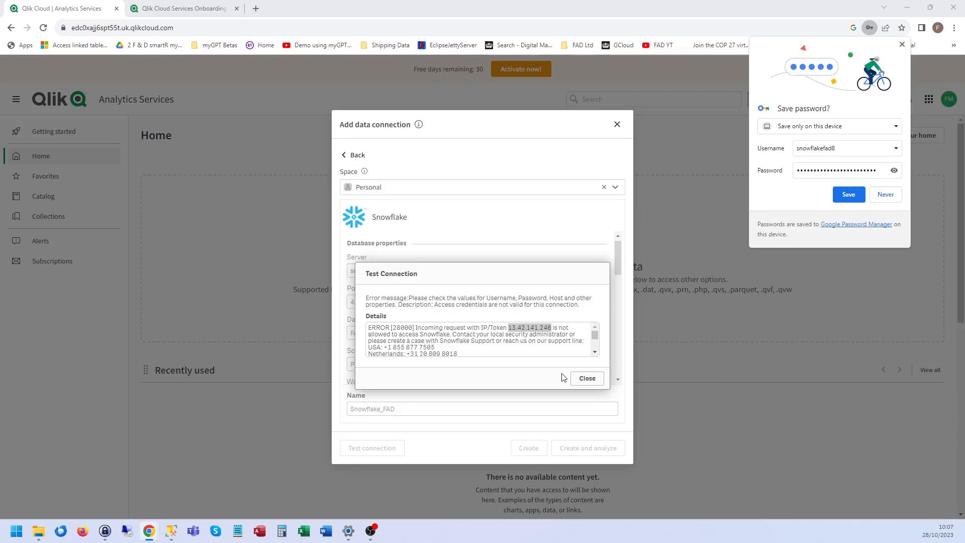
# - Retest until the connection succeeds, then create Snowflake_FAD and analyze its data
pyautogui.click(586, 378)
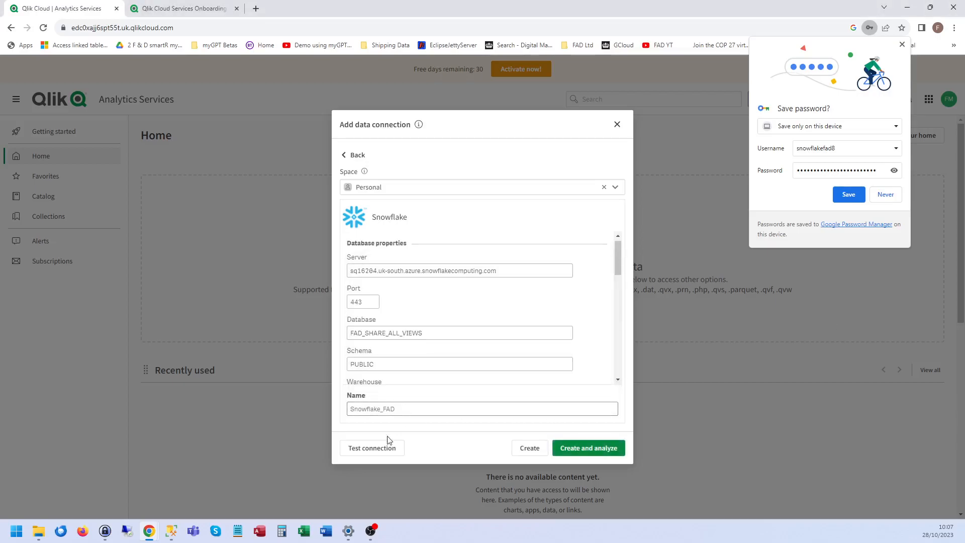
pyautogui.click(372, 447)
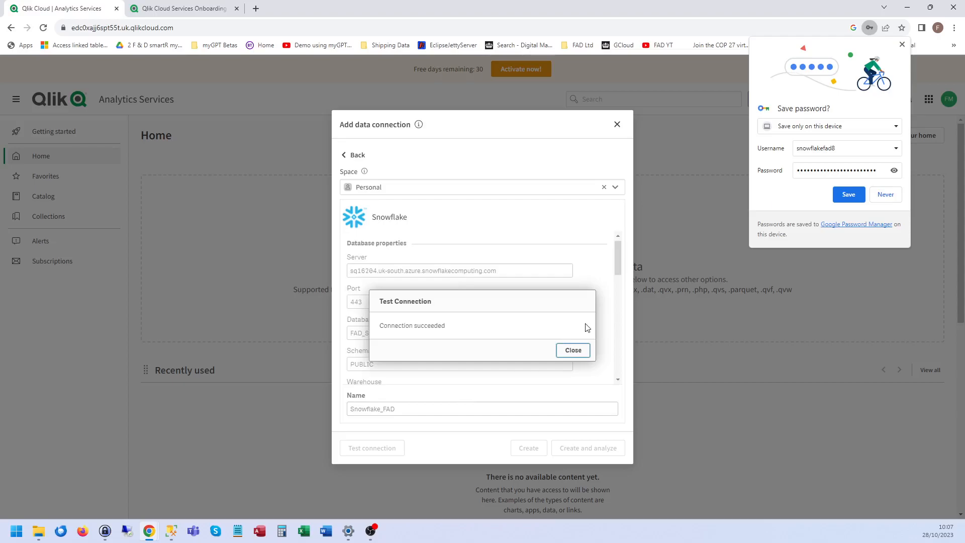
pyautogui.click(572, 350)
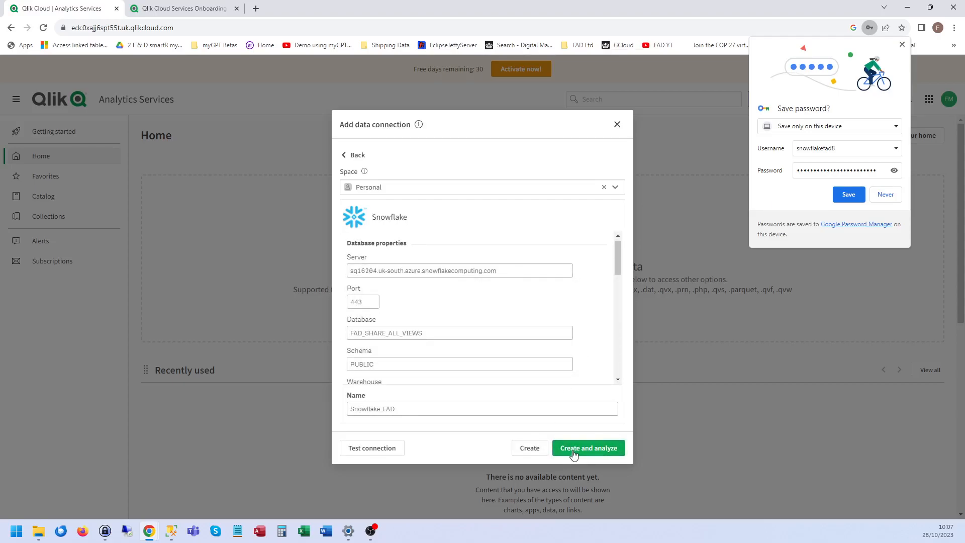
pyautogui.click(588, 447)
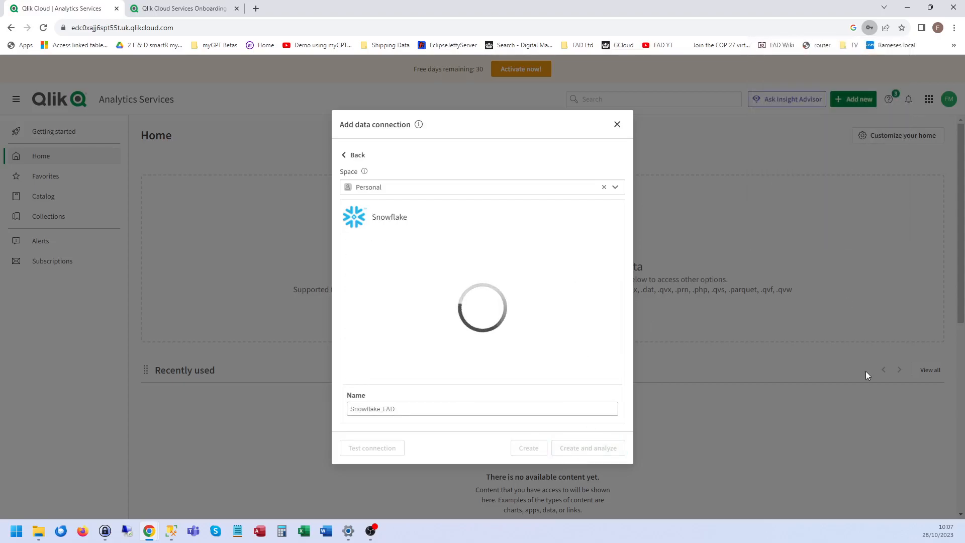
pyautogui.click(586, 448)
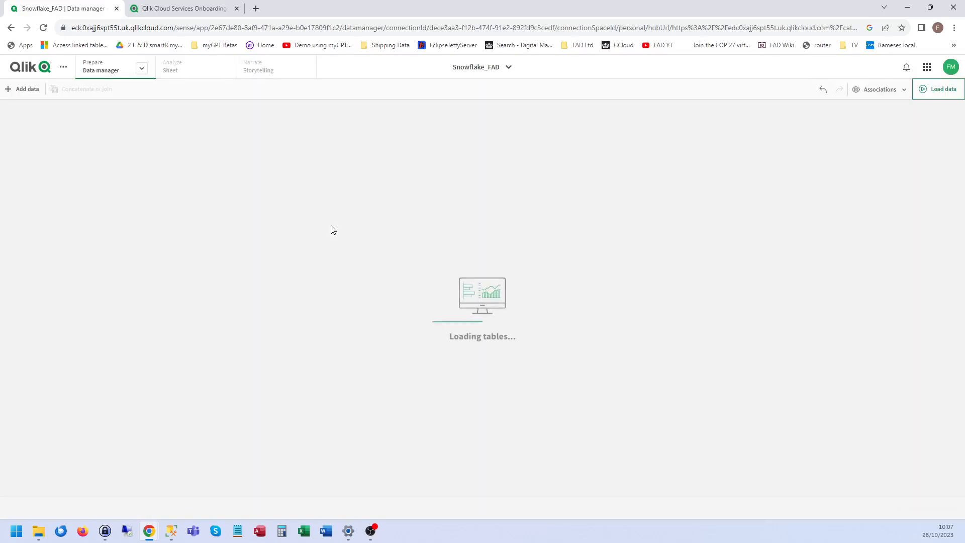
# - In Add data, use database FAD_SHARE_ALL_VIEWS and pick the Household_Income schema
pyautogui.click(23, 88)
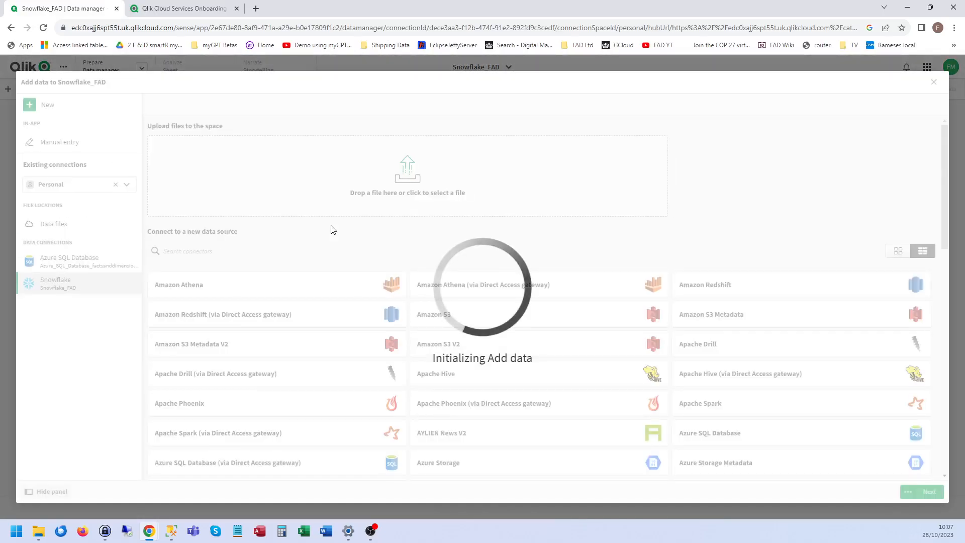
pyautogui.click(56, 283)
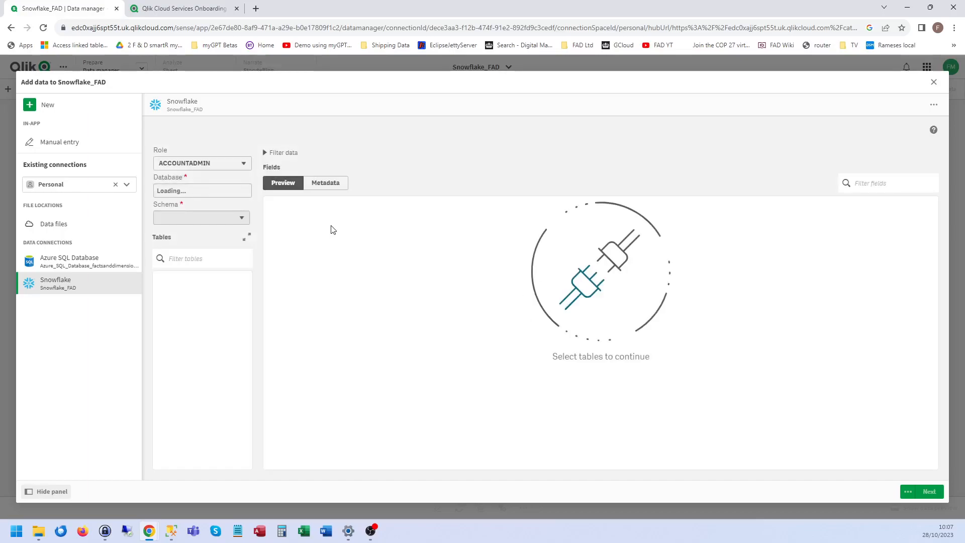
pyautogui.click(202, 190)
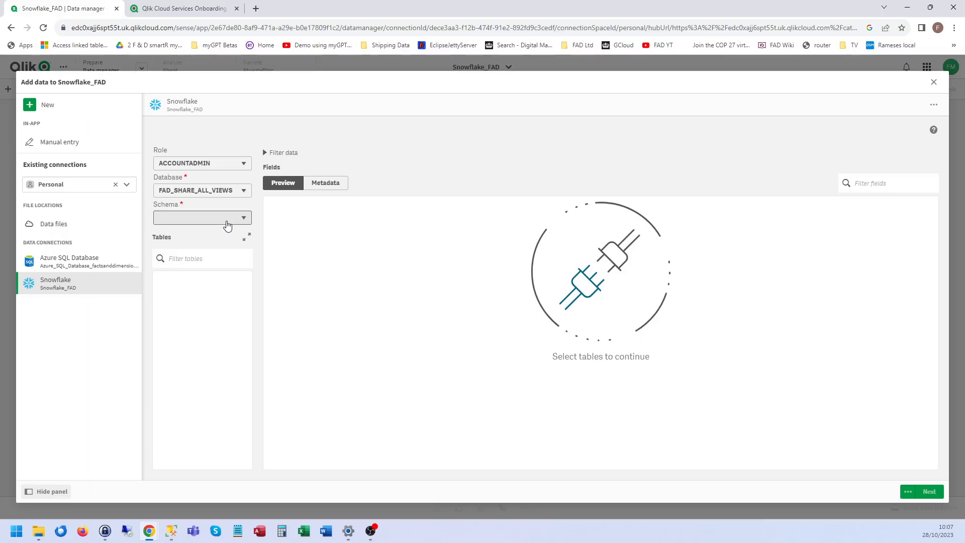
pyautogui.click(202, 217)
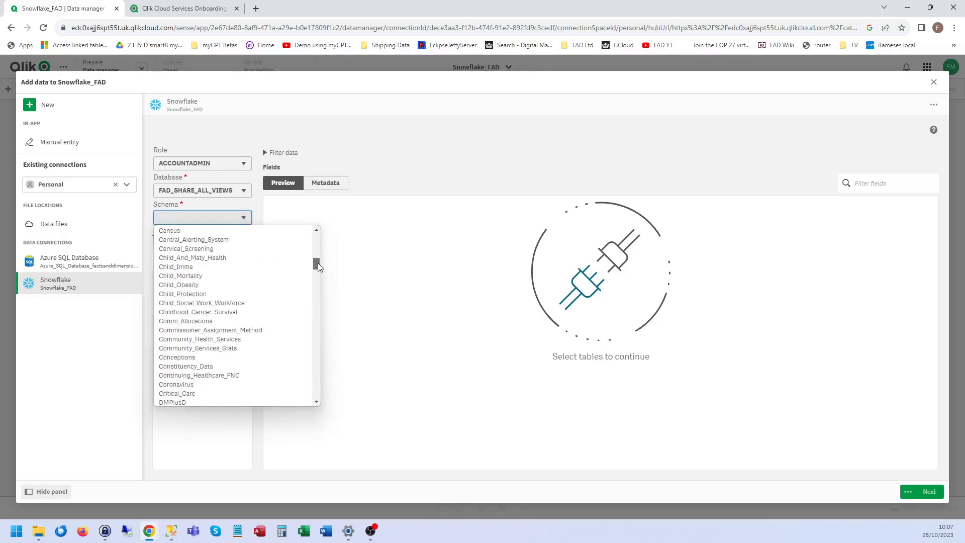
pyautogui.scroll(-3)
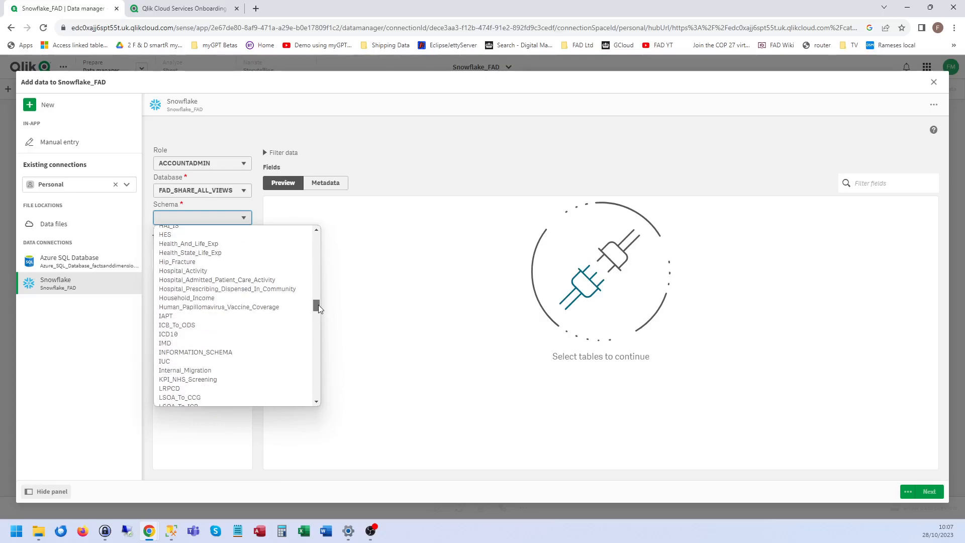
pyautogui.click(187, 298)
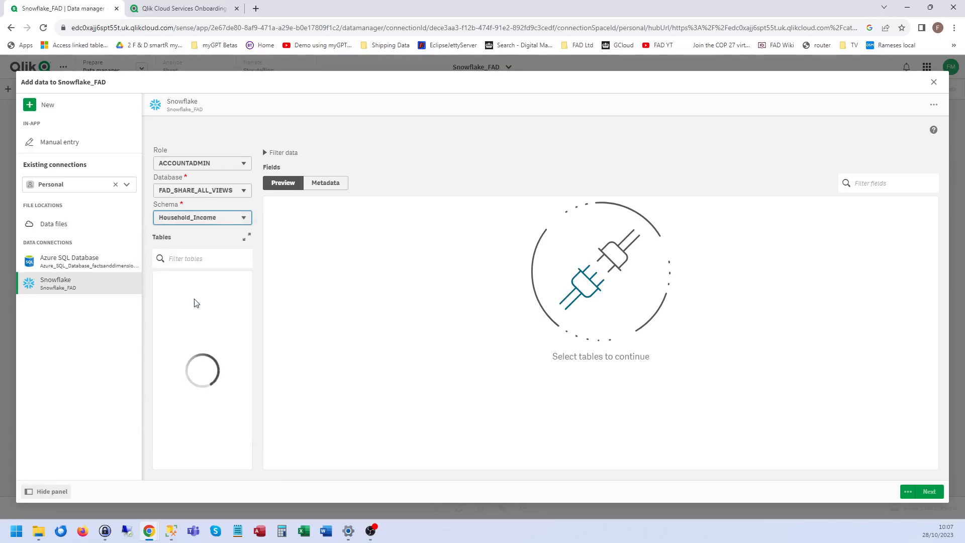
# - Preview fact_Net_Income_Before_Housing_Costs, then select fact_Net_Income_After_Housing_Costs instead
pyautogui.click(161, 320)
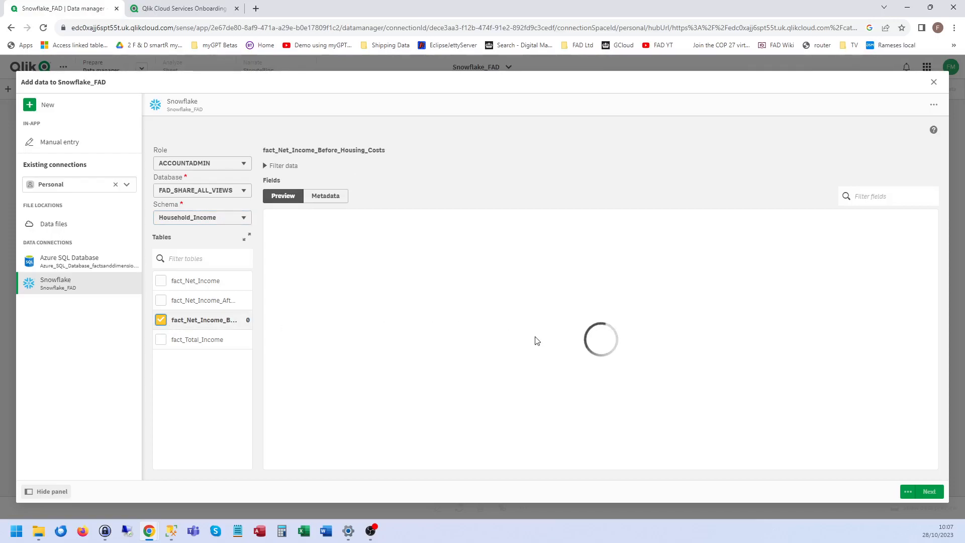
pyautogui.moveTo(522, 351)
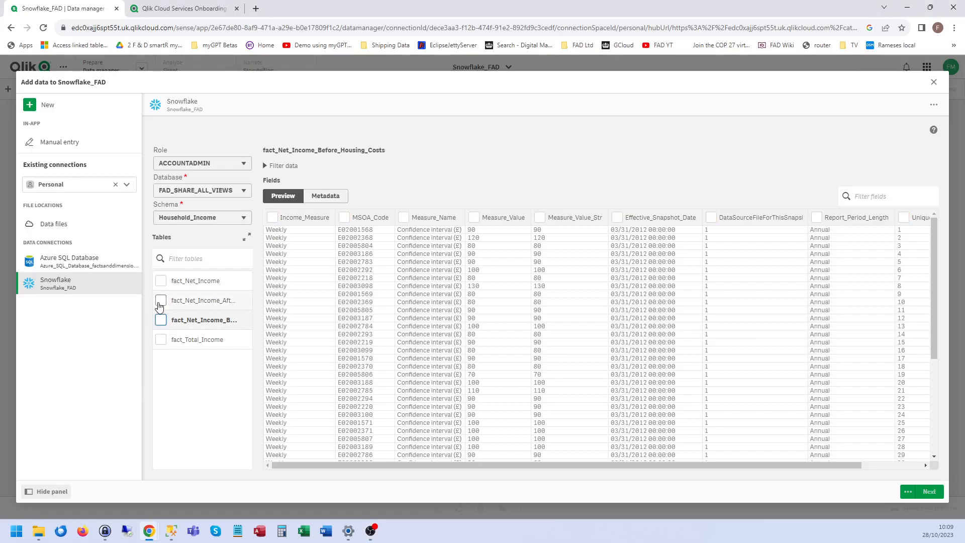
pyautogui.click(160, 299)
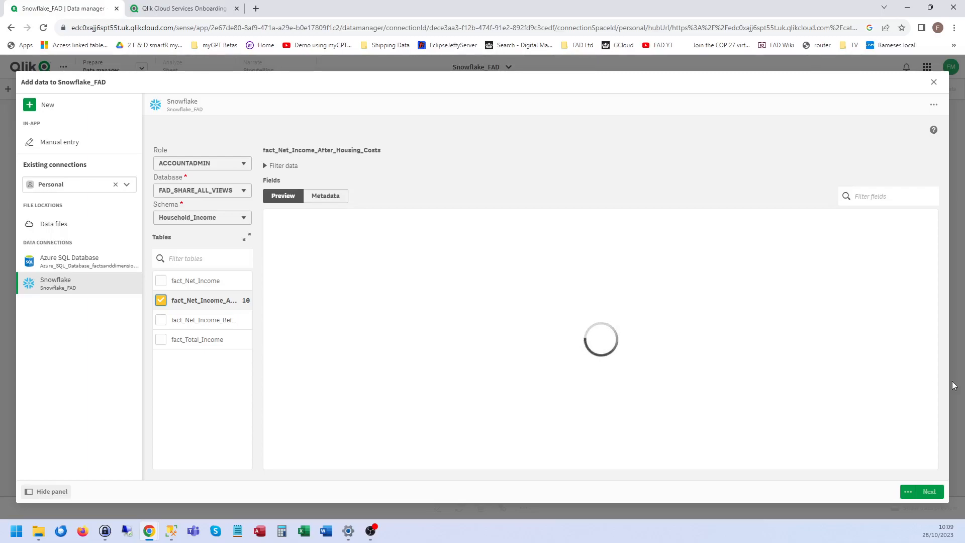
pyautogui.moveTo(343, 418)
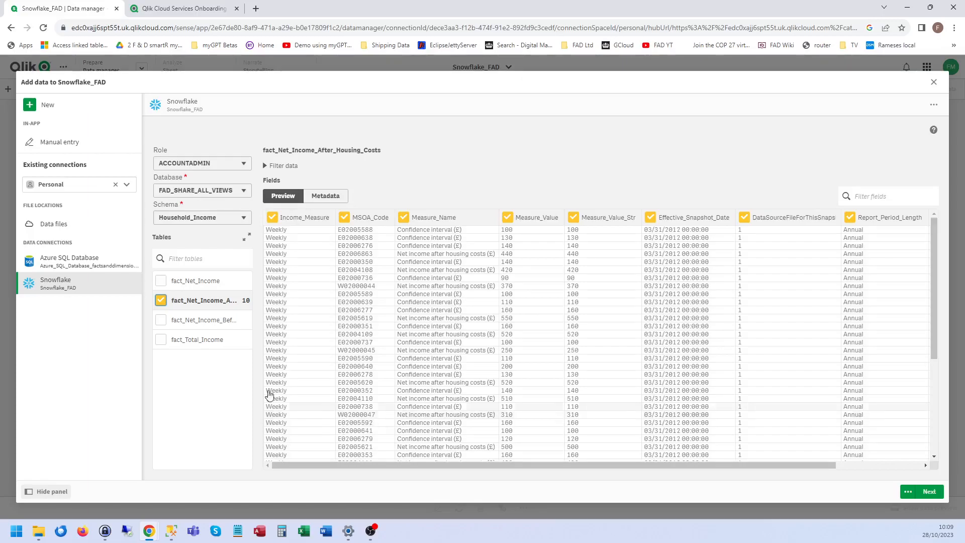
# - Switch to the National_Stats_UPRN schema and select dim_Lookup_SCD for preview
pyautogui.click(201, 218)
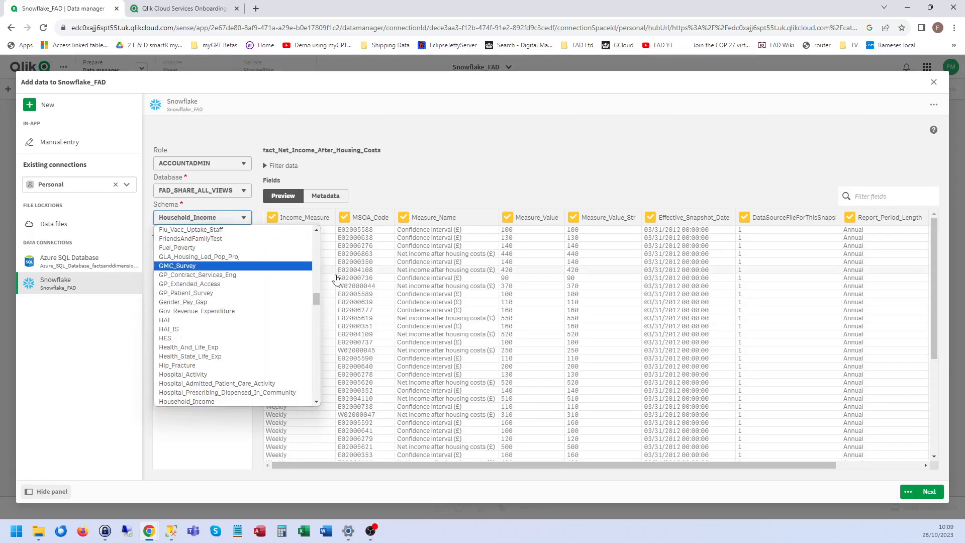
pyautogui.scroll(-3)
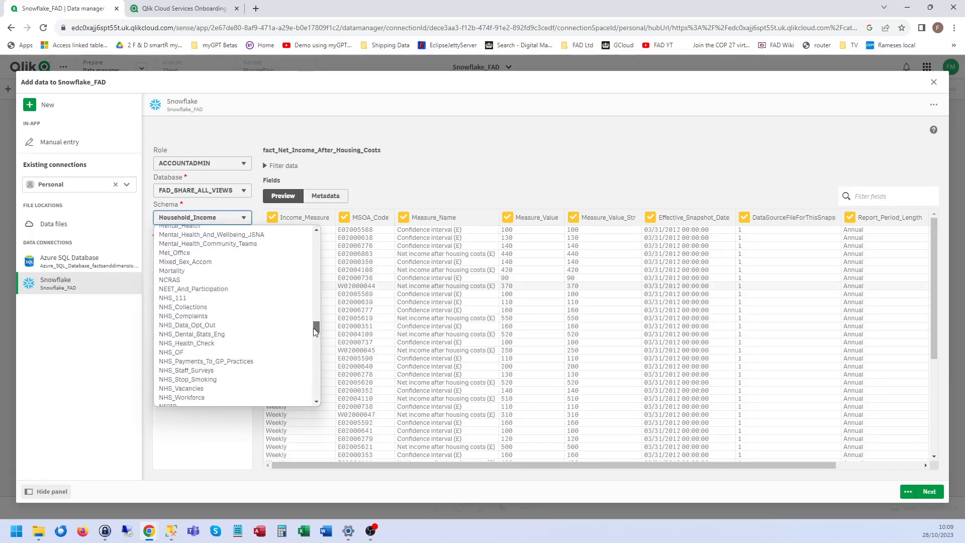
pyautogui.scroll(-3)
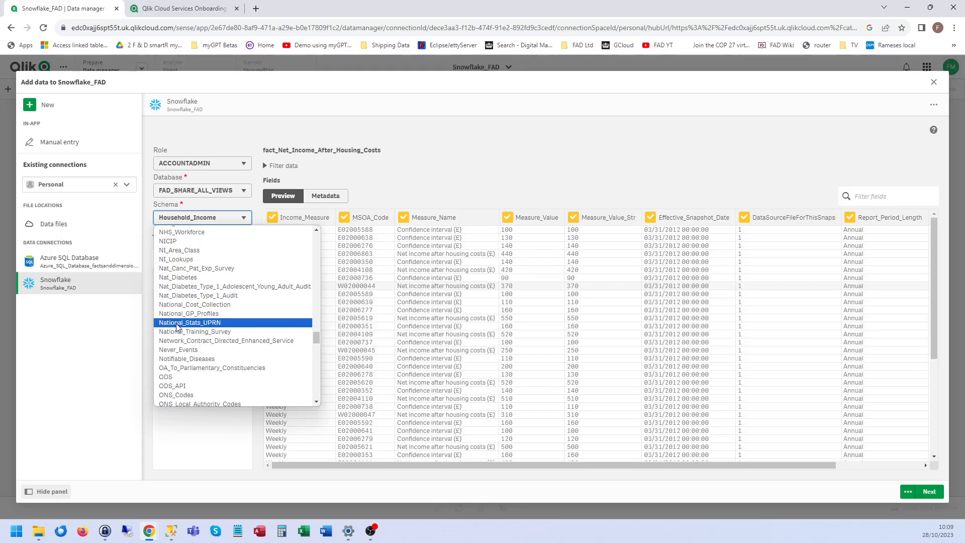
pyautogui.click(190, 321)
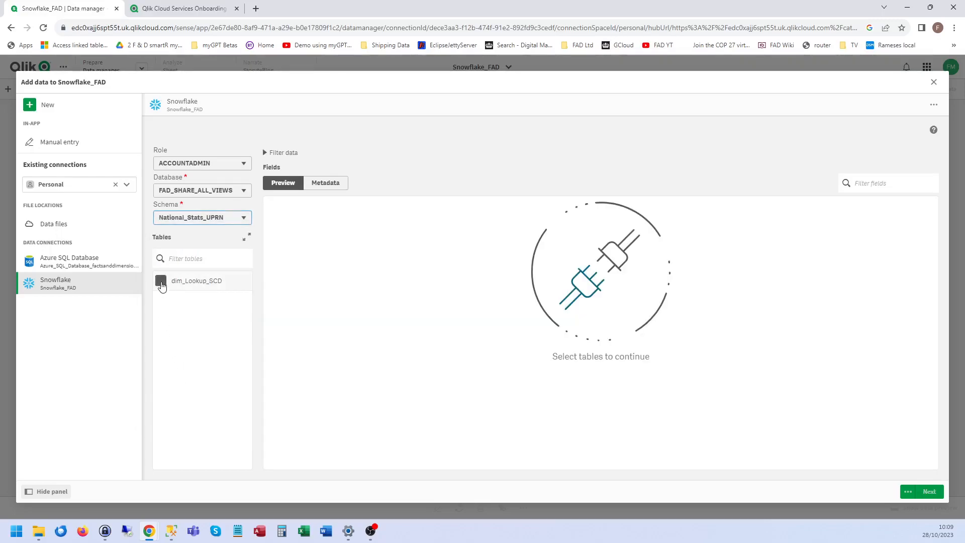
pyautogui.click(161, 281)
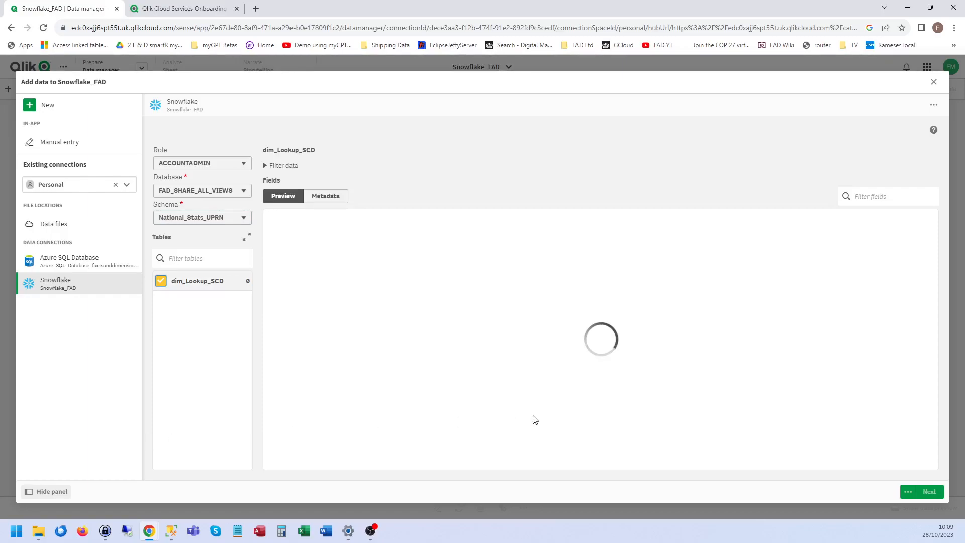